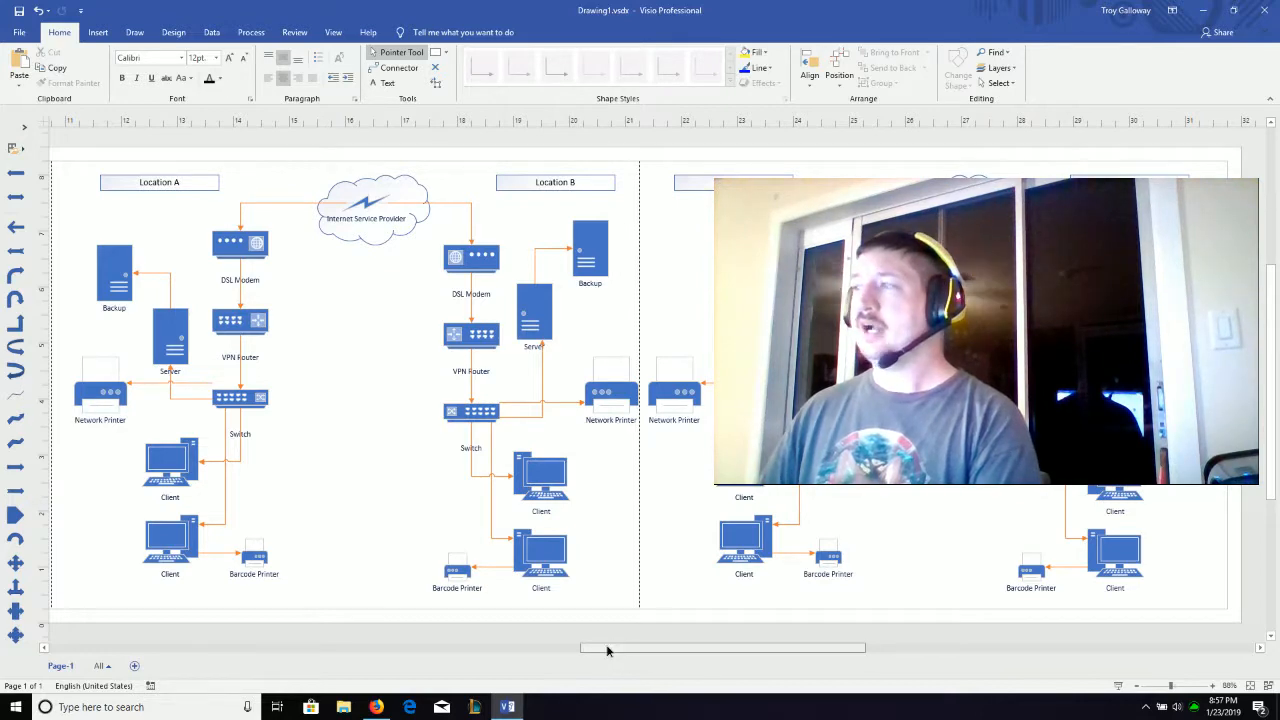
pyautogui.hscroll(-3)
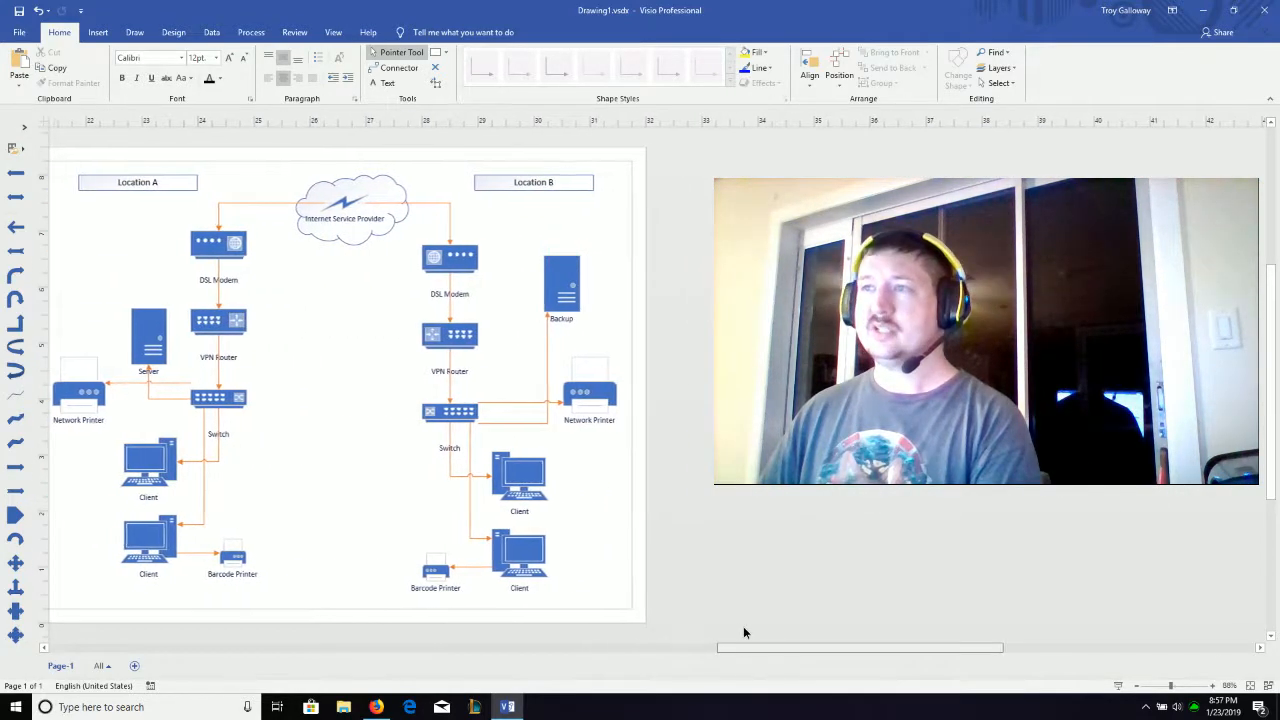